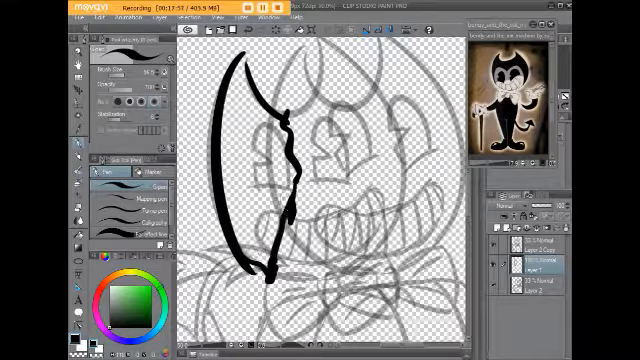
- Play the 'Who's Laughing Now? [Speedpaint!]' video from YouTube's Up next list
scroll("down", 3)
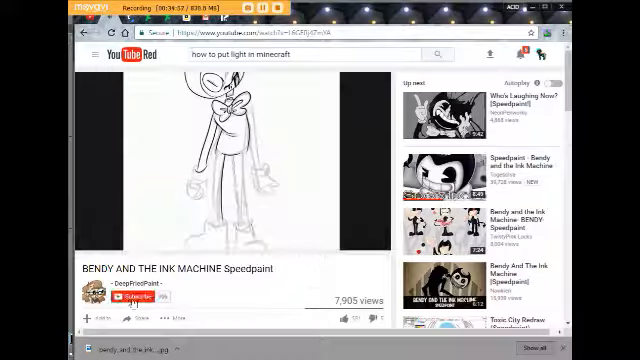
left_click(437, 110)
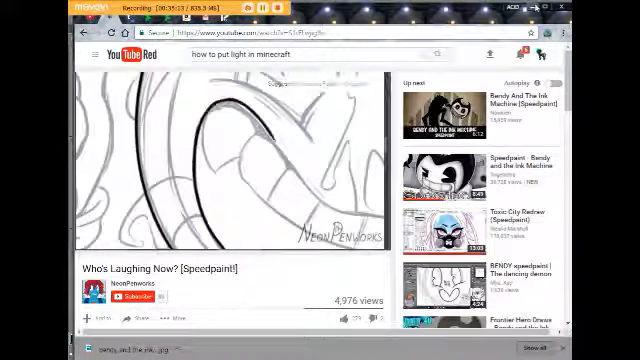